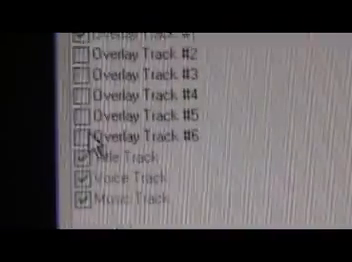
{"action": "scroll", "scroll_direction": "up", "scroll_amount": 3}
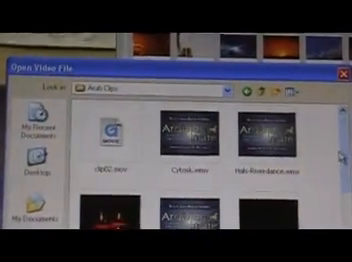
{"action": "scroll", "scroll_direction": "down", "scroll_amount": 3}
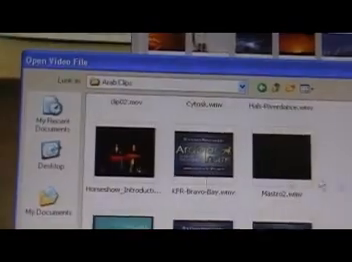